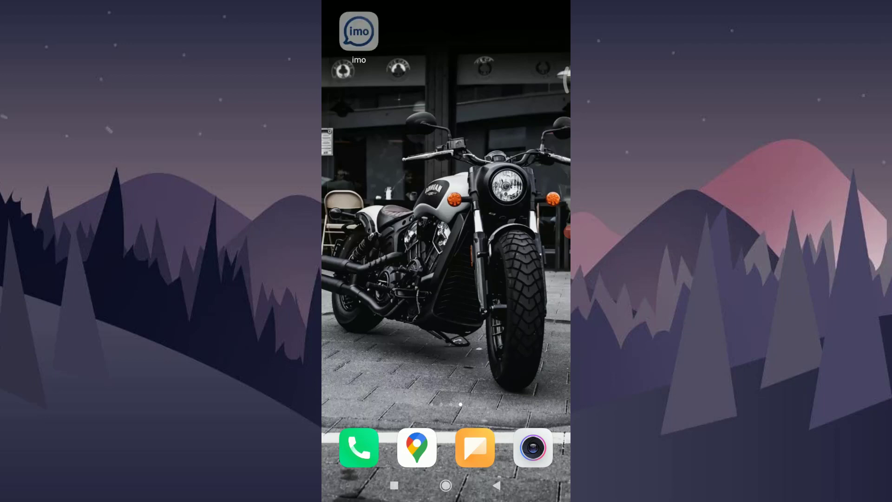
- Launch imo from the home screen so its chats list appears
{"action": "left_click", "coordinate": [359, 32]}
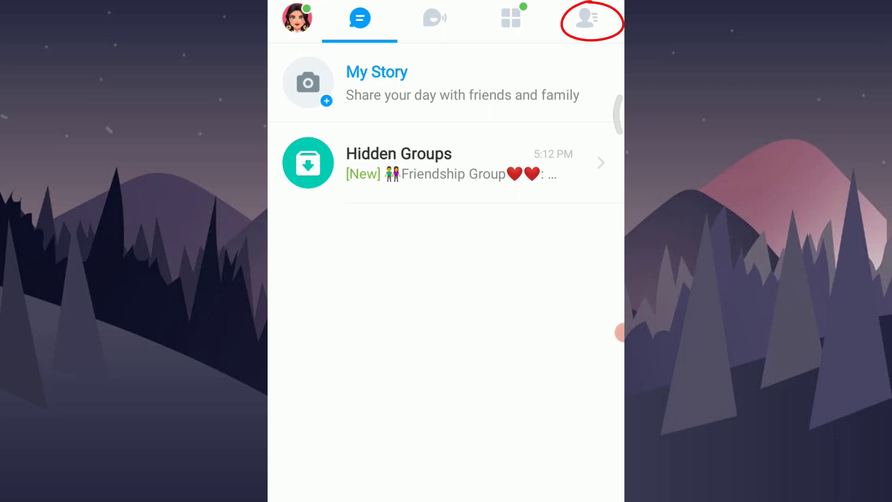
- Go to the Me profile page and into imo's Settings
{"action": "left_click", "coordinate": [590, 19]}
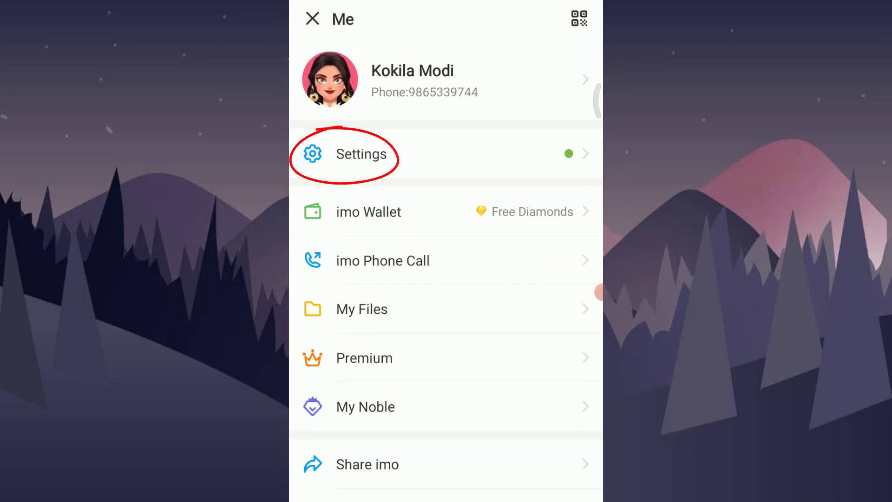
{"action": "left_click", "coordinate": [362, 154]}
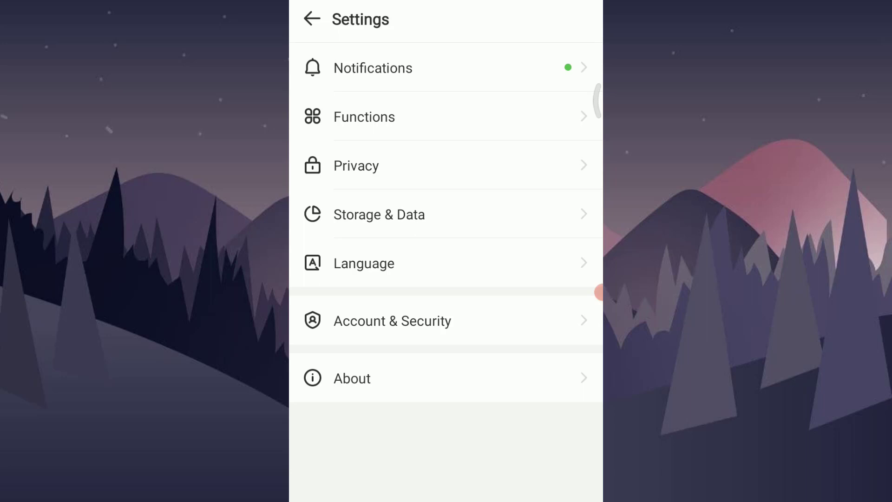
- Enter the Account & Security section of Settings
{"action": "left_click", "coordinate": [392, 320]}
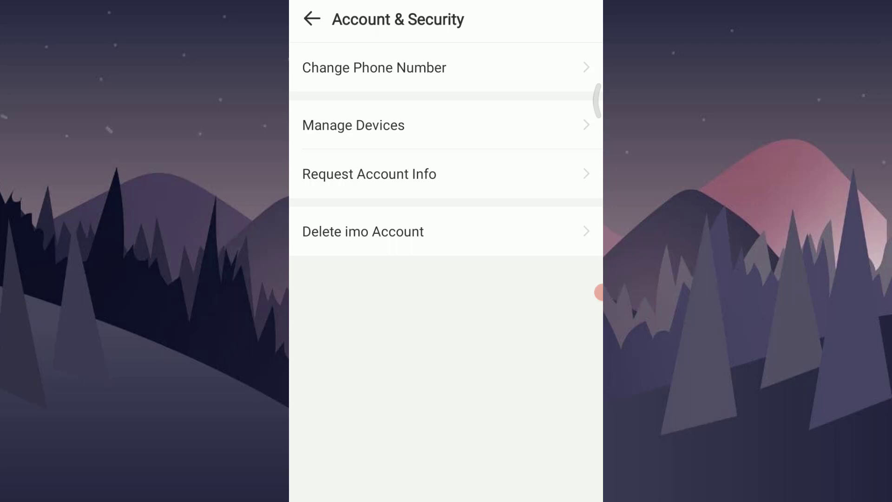
- Go to Delete imo Account and confirm with the red Delete Account button
{"action": "left_click", "coordinate": [362, 231]}
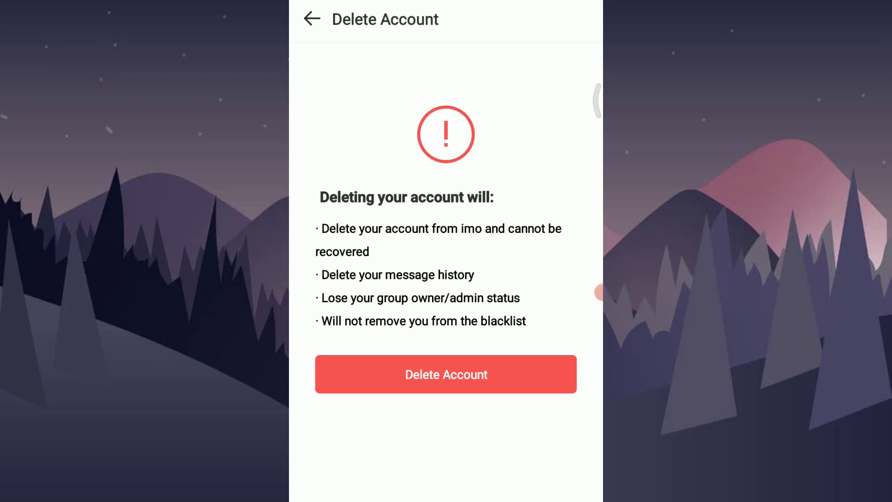
{"action": "left_click", "coordinate": [445, 374]}
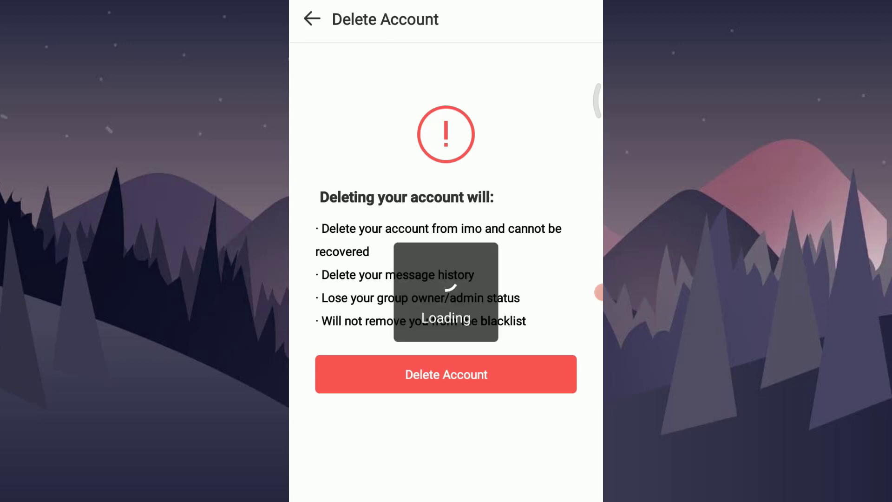